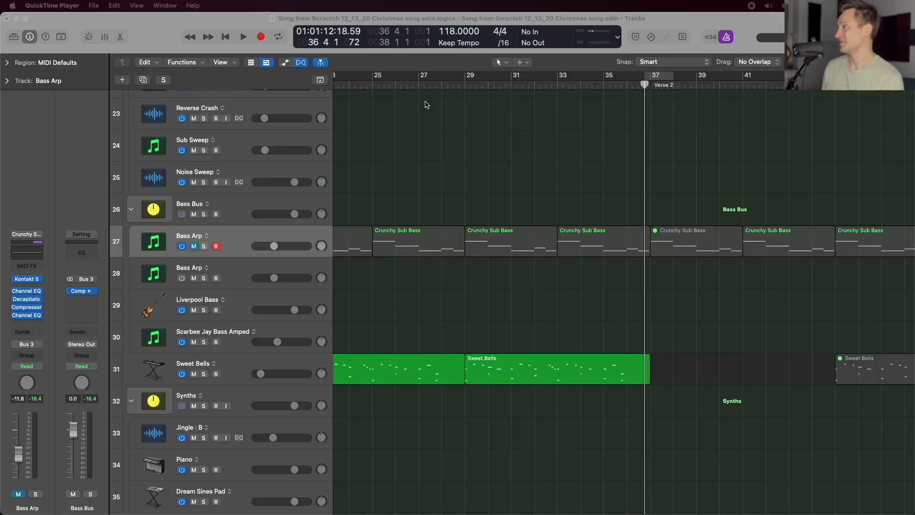
mouse_move(418, 124)
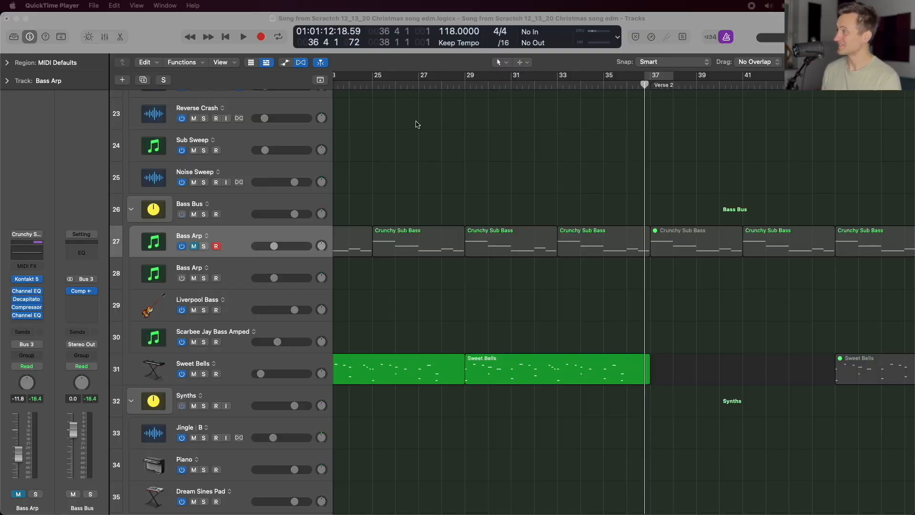
- Open the Kontakt 5 plugin window from the Bass Arp channel strip
left_click(194, 246)
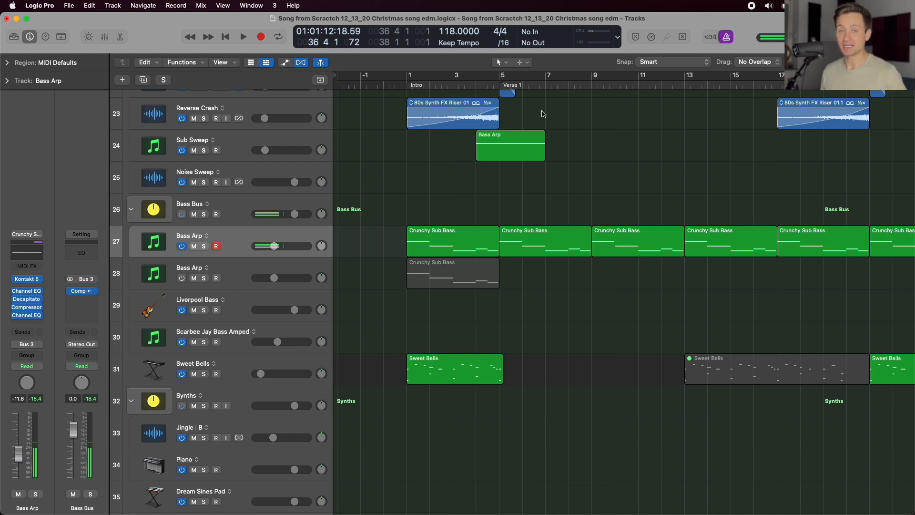
mouse_move(458, 103)
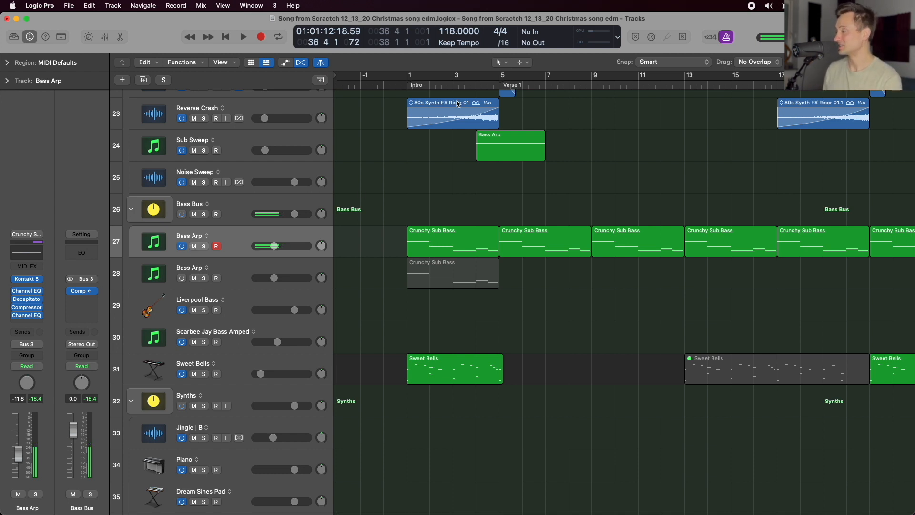
mouse_move(467, 98)
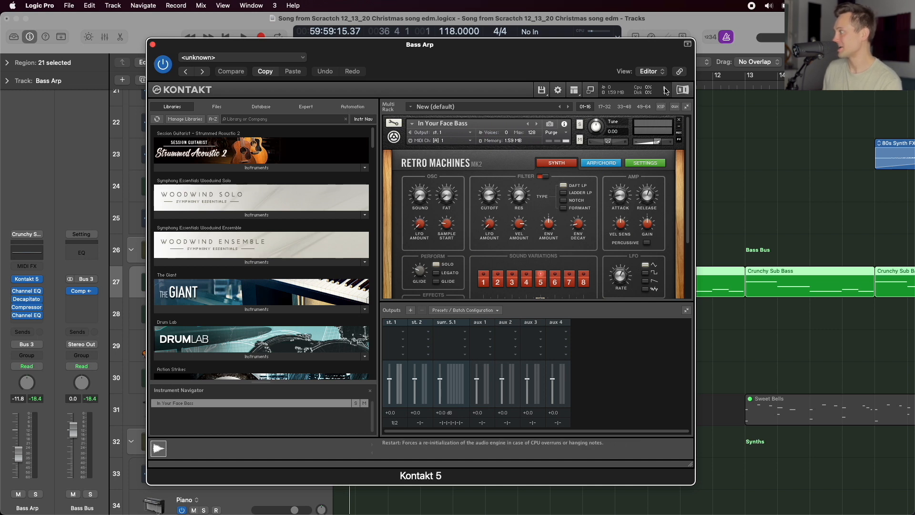
mouse_move(672, 91)
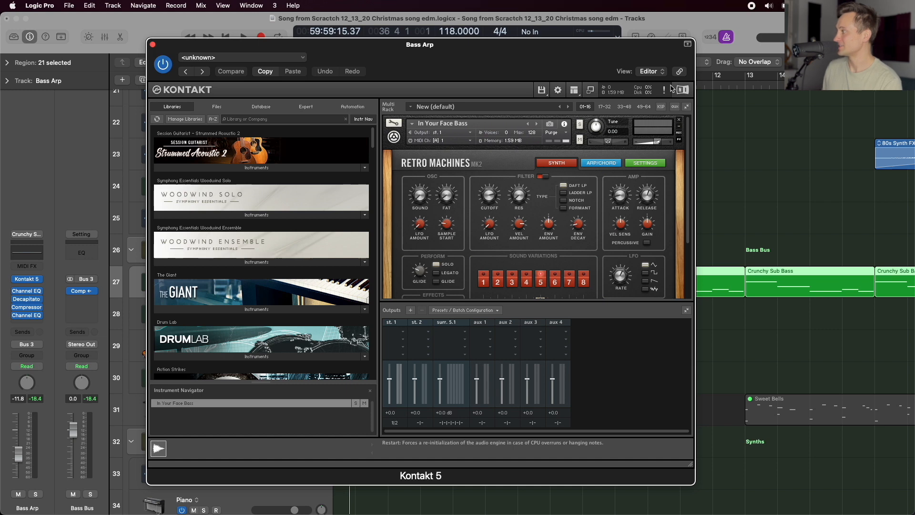
mouse_move(667, 91)
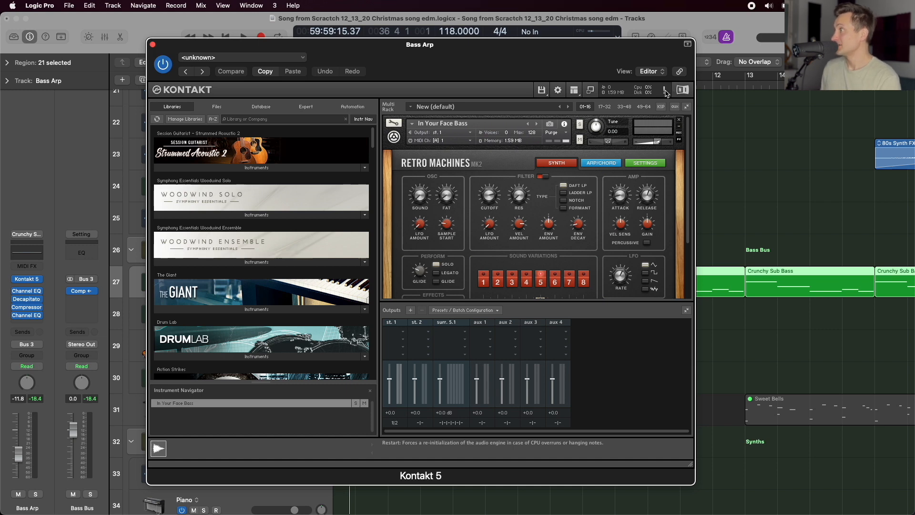